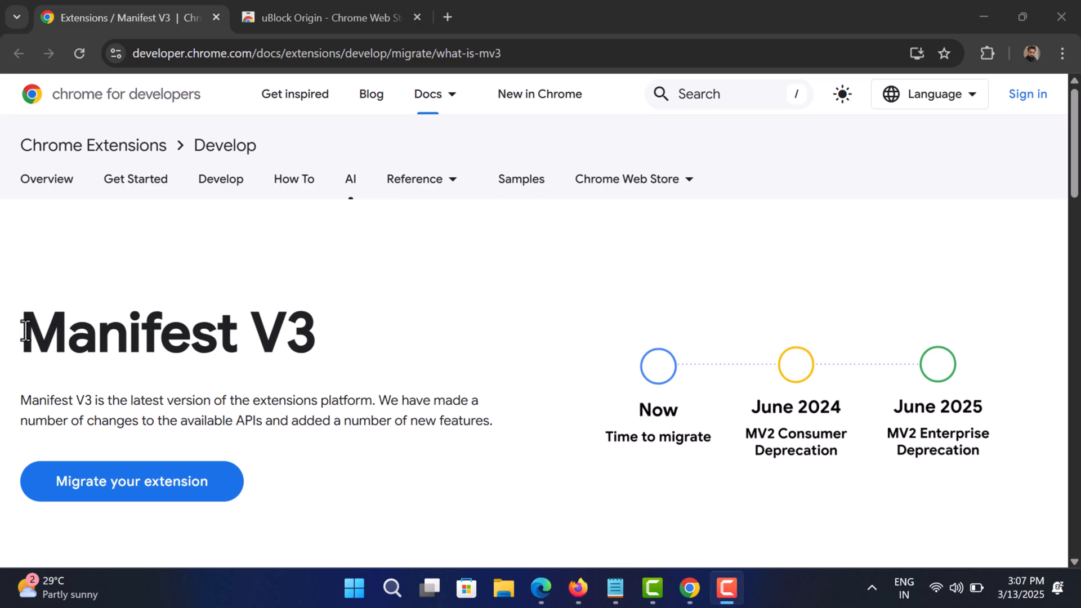
- Highlight the Manifest V3 description, then uBlock Origin's 'no longer available' warning on its store page
drag(150, 399, 334, 420)
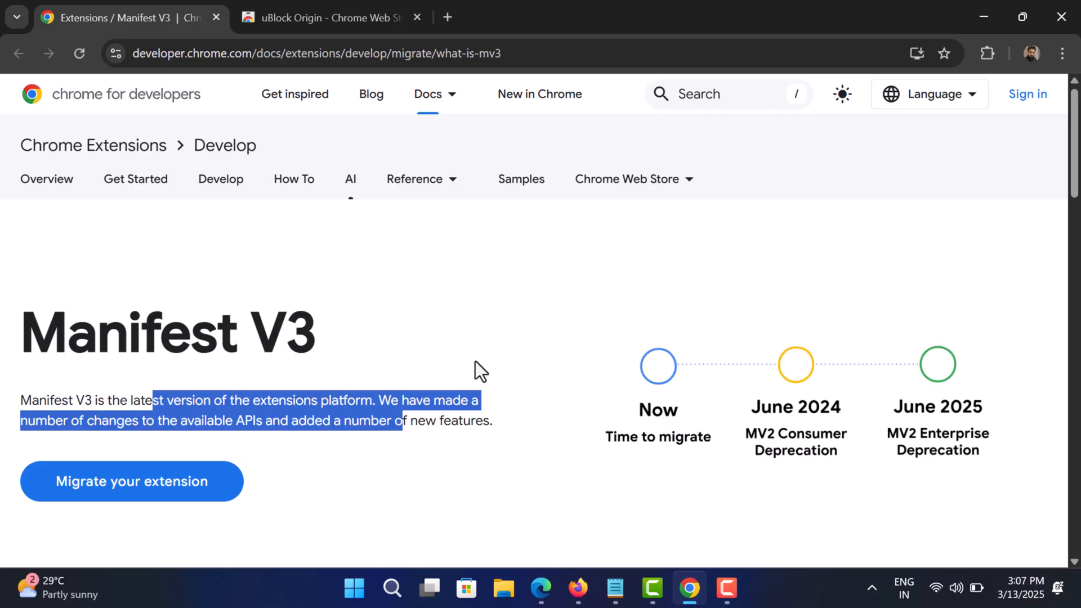
click(327, 18)
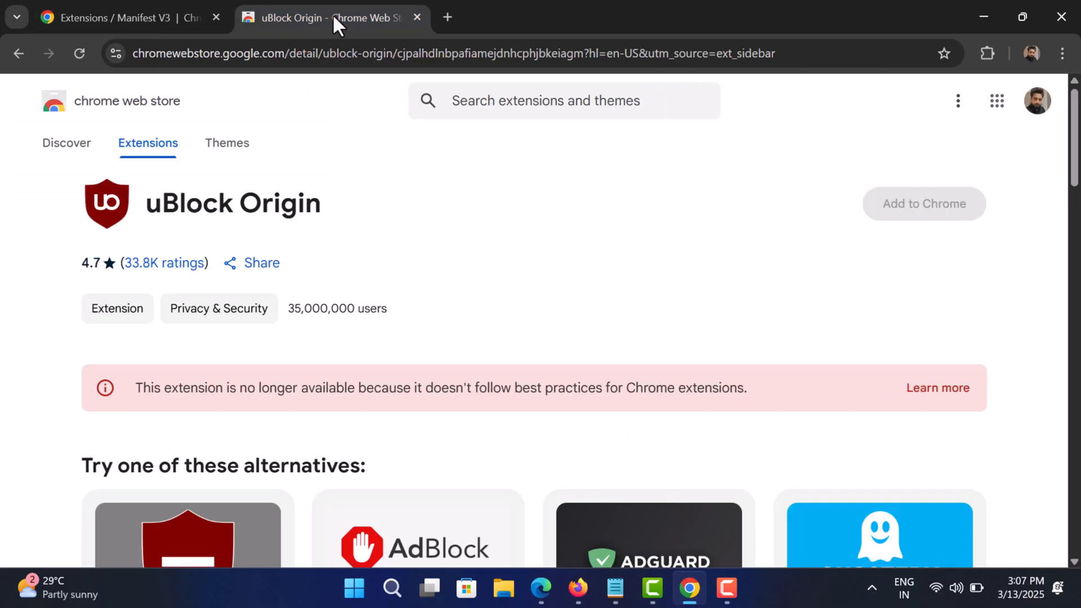
drag(183, 388, 276, 388)
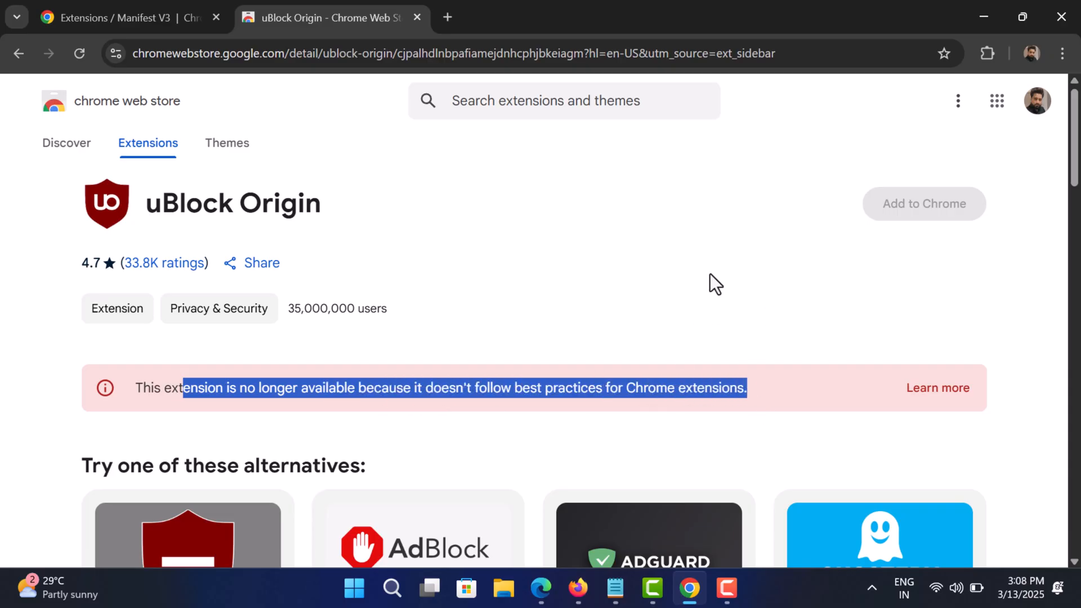
mouse_move(985, 17)
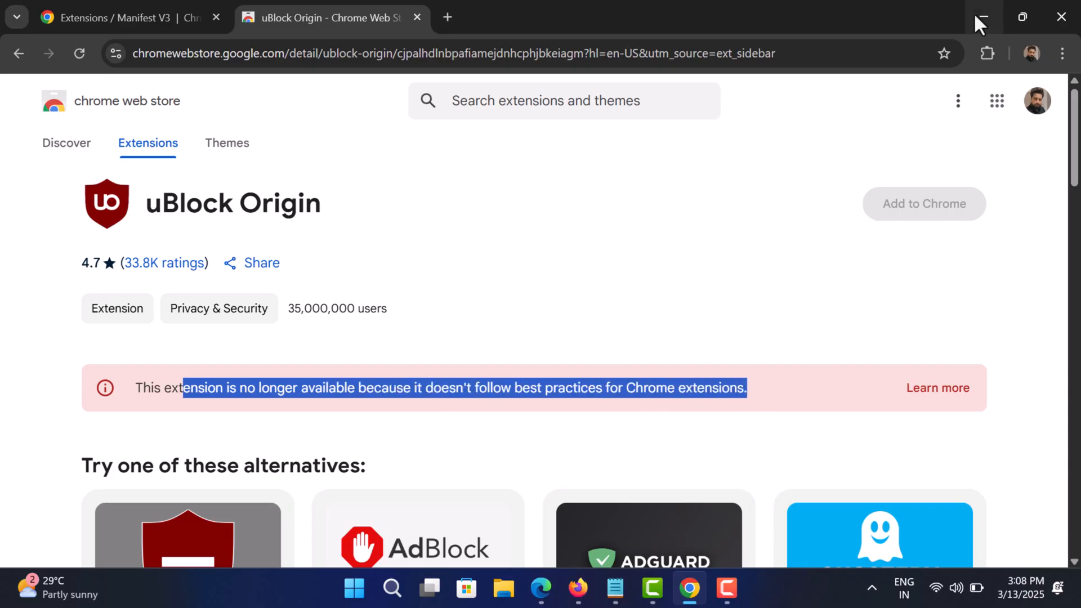
- Minimize the Chrome window to reveal the Windows desktop
click(985, 16)
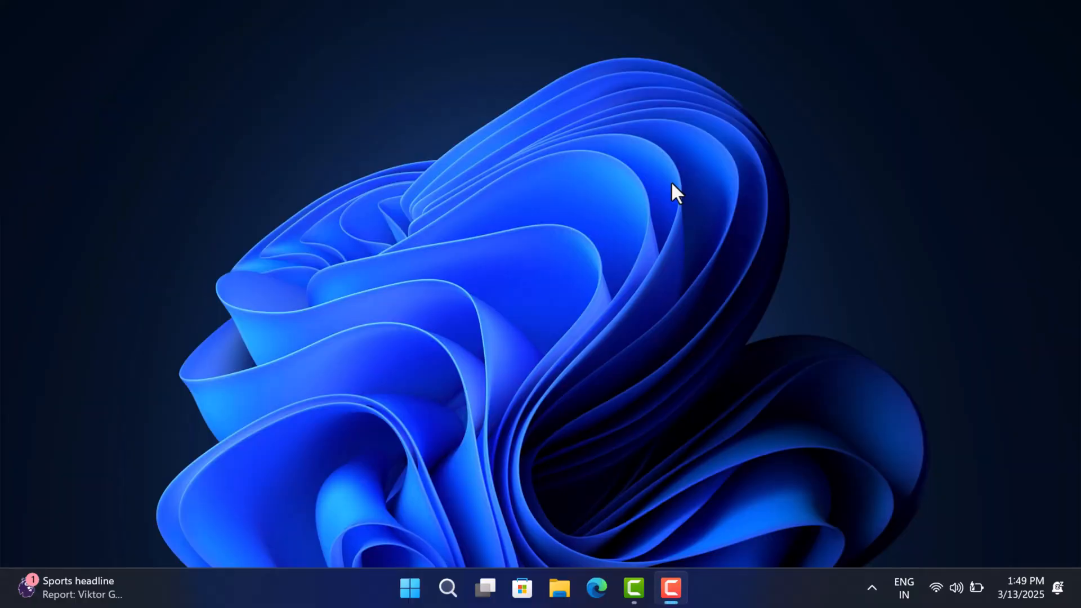
mouse_move(376, 146)
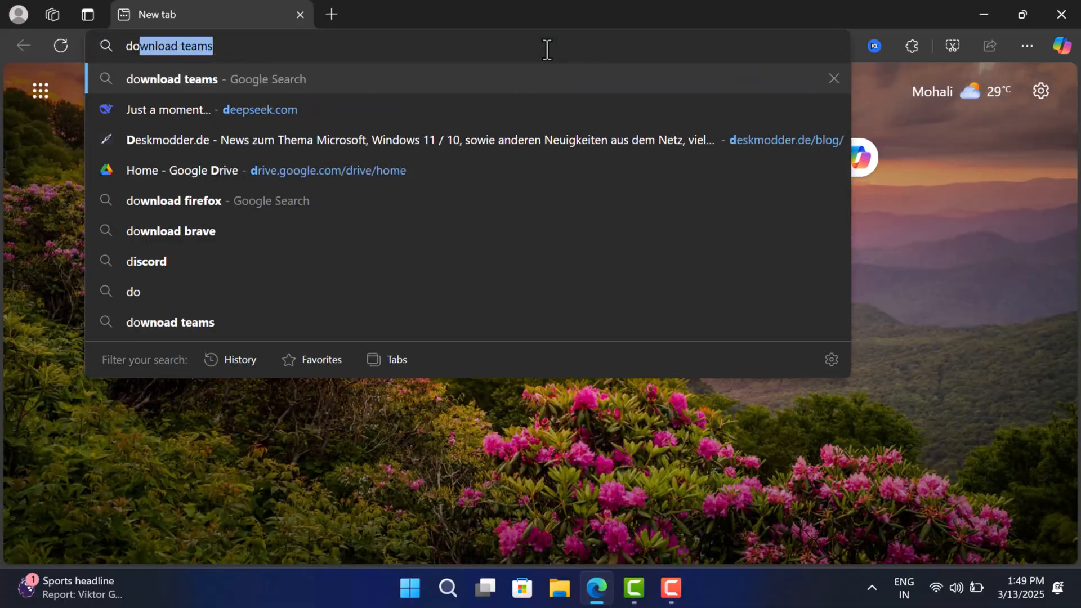
- Search 'download firefox', start the download from Mozilla's Get Firefox page, then minimize Edge
text(download firefox)
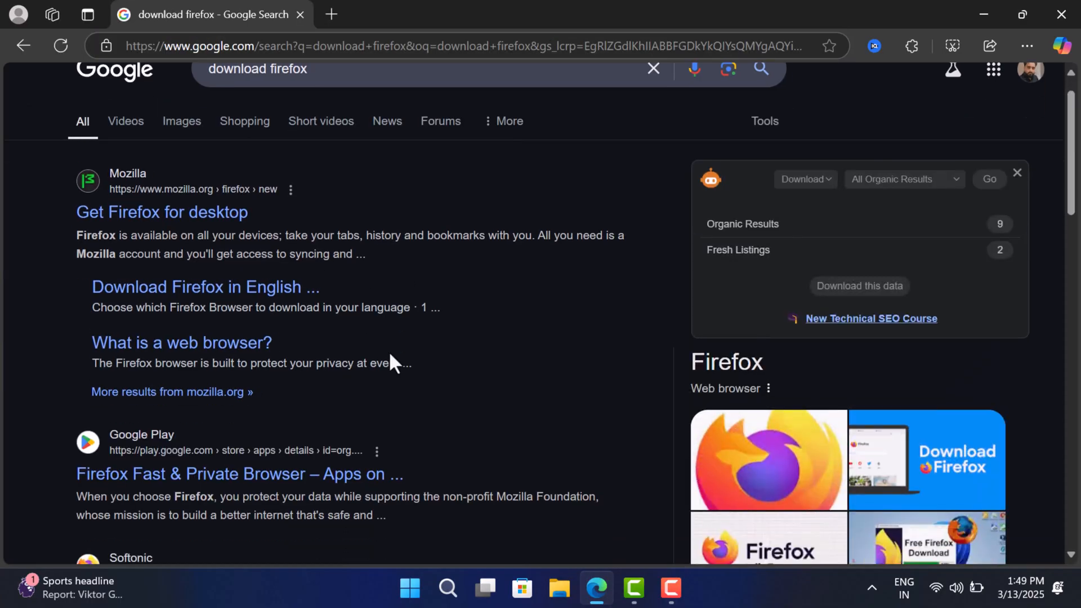
click(163, 212)
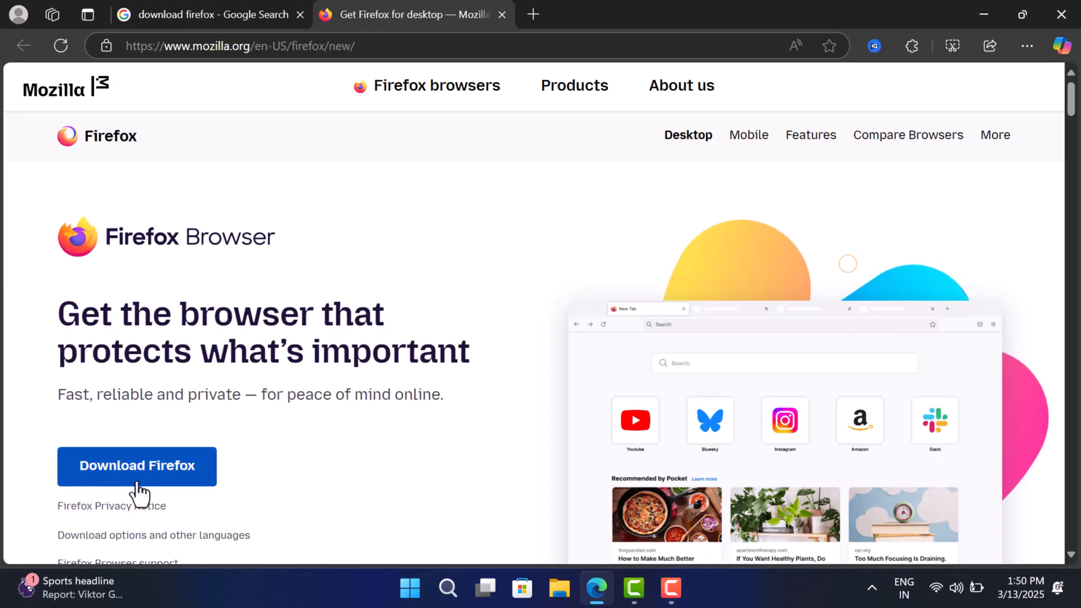
click(138, 466)
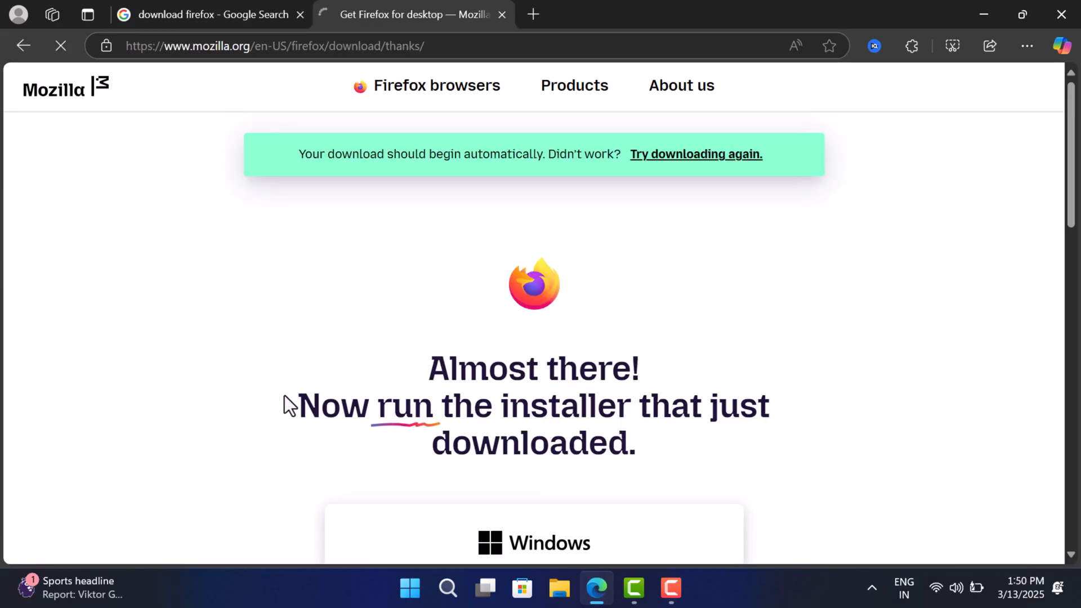
click(915, 45)
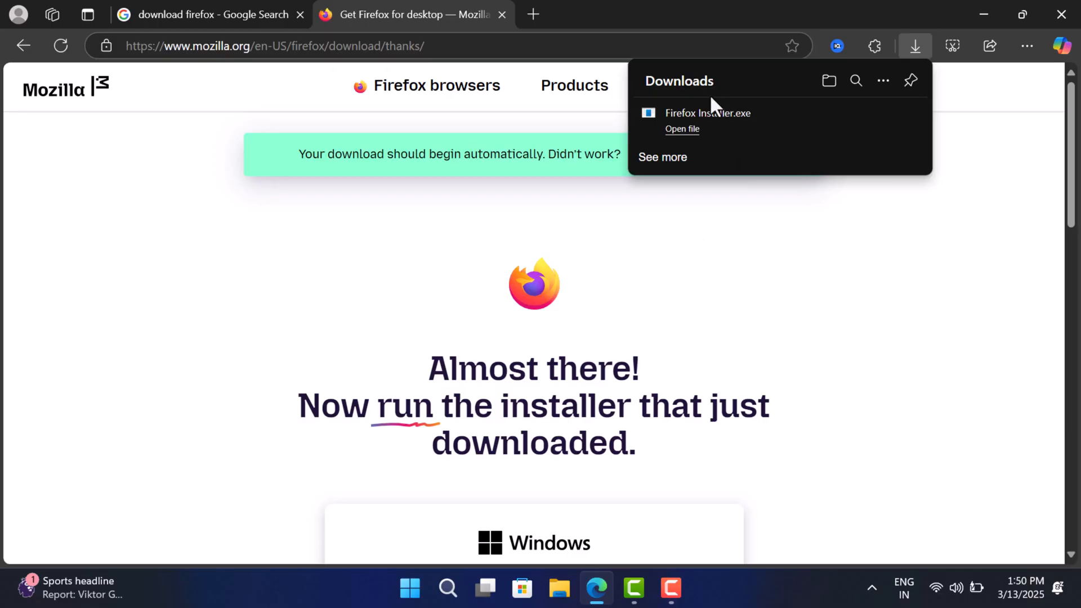
mouse_move(987, 20)
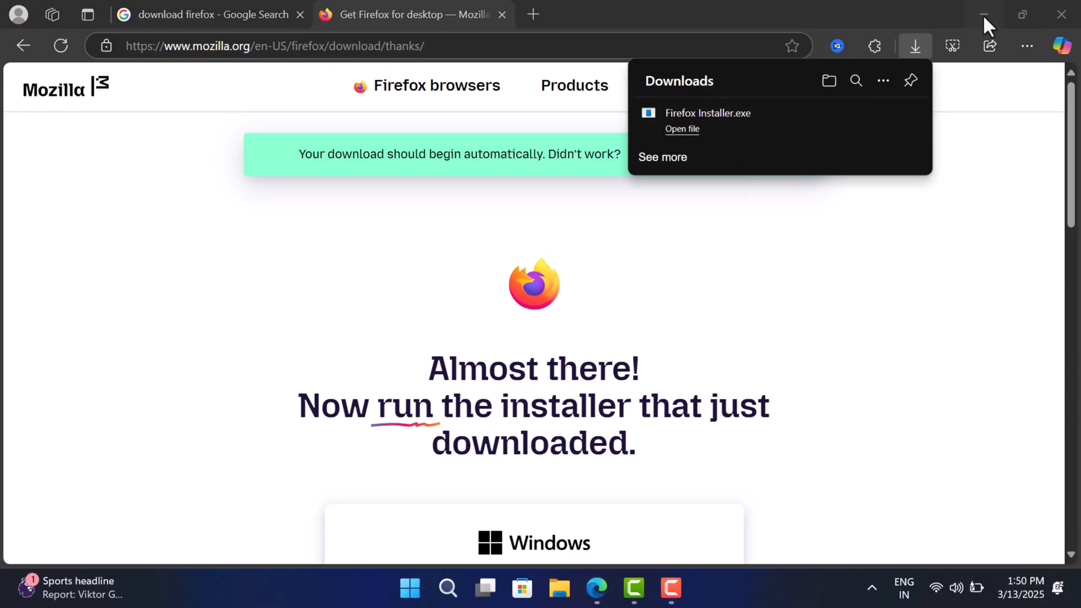
click(682, 129)
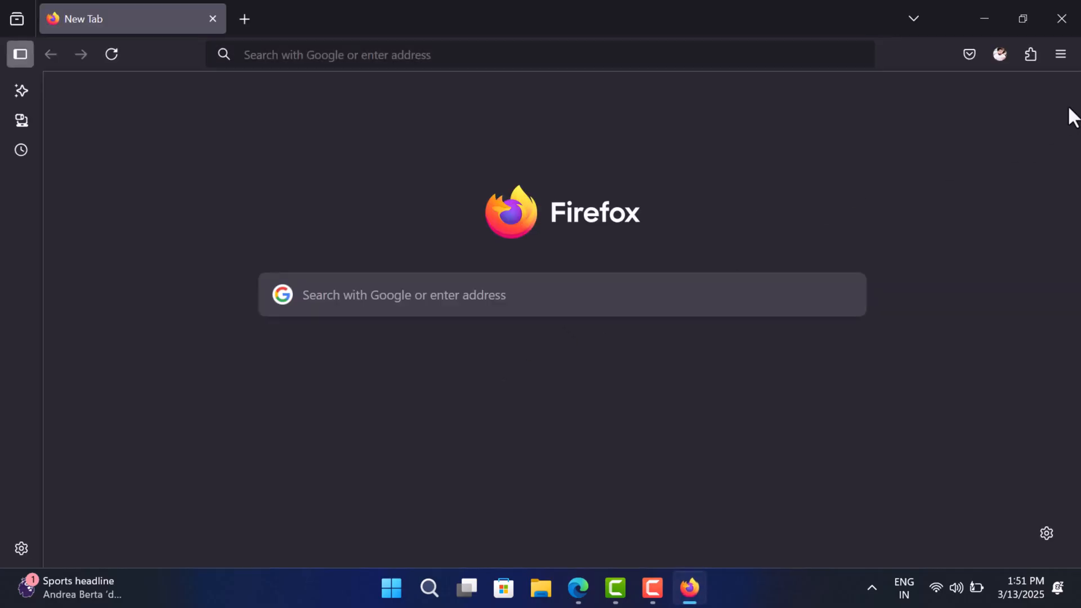
- Reach Firefox's General settings via the main menu's Settings entry
click(1061, 54)
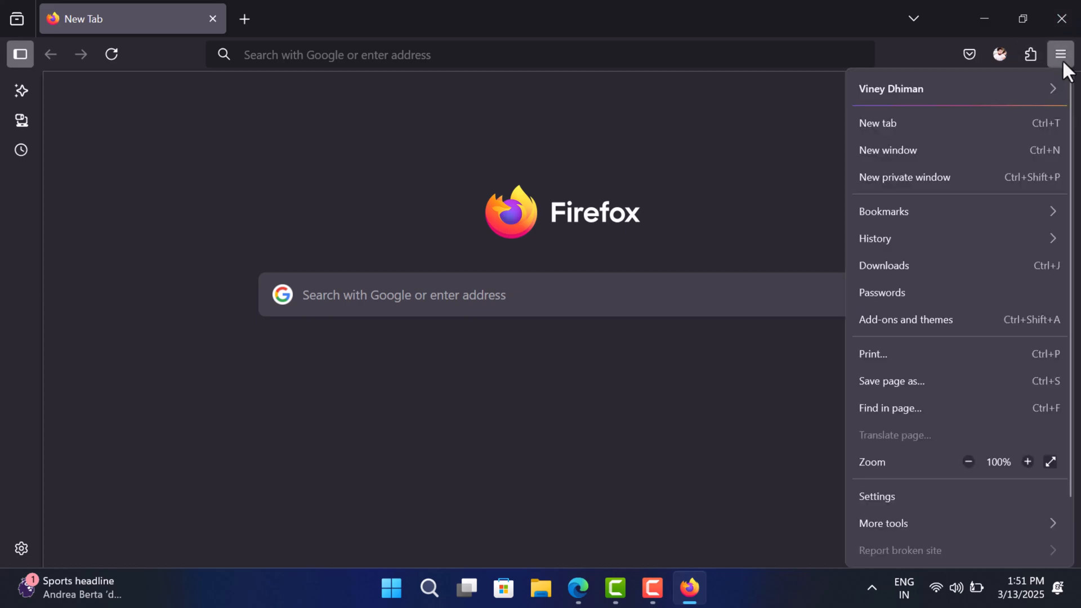
click(877, 496)
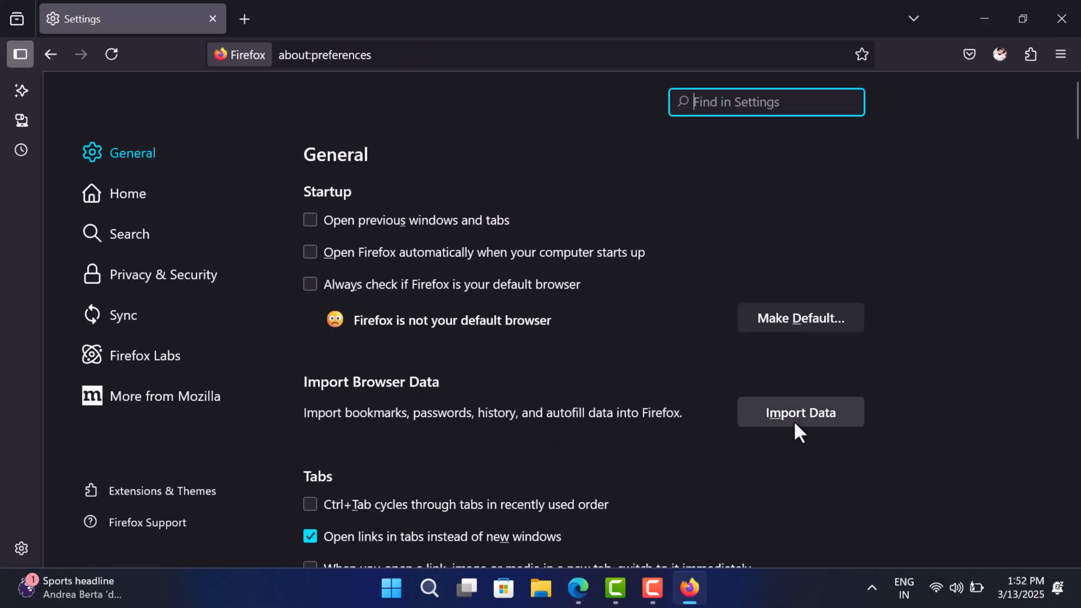
- Start Import Data with Chrome as source and expand the list of data types
click(801, 412)
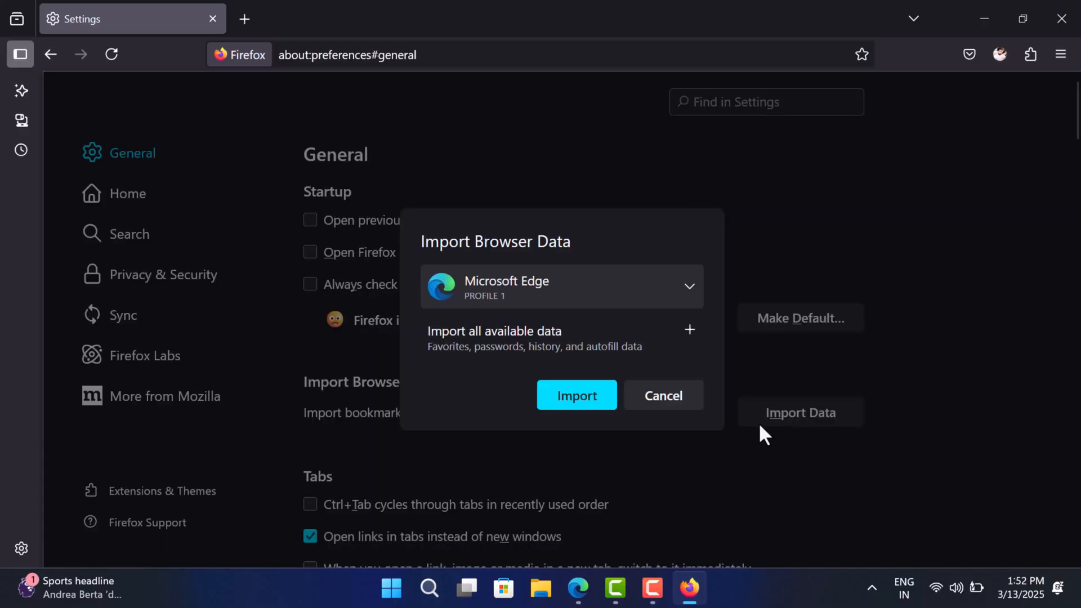
mouse_move(705, 302)
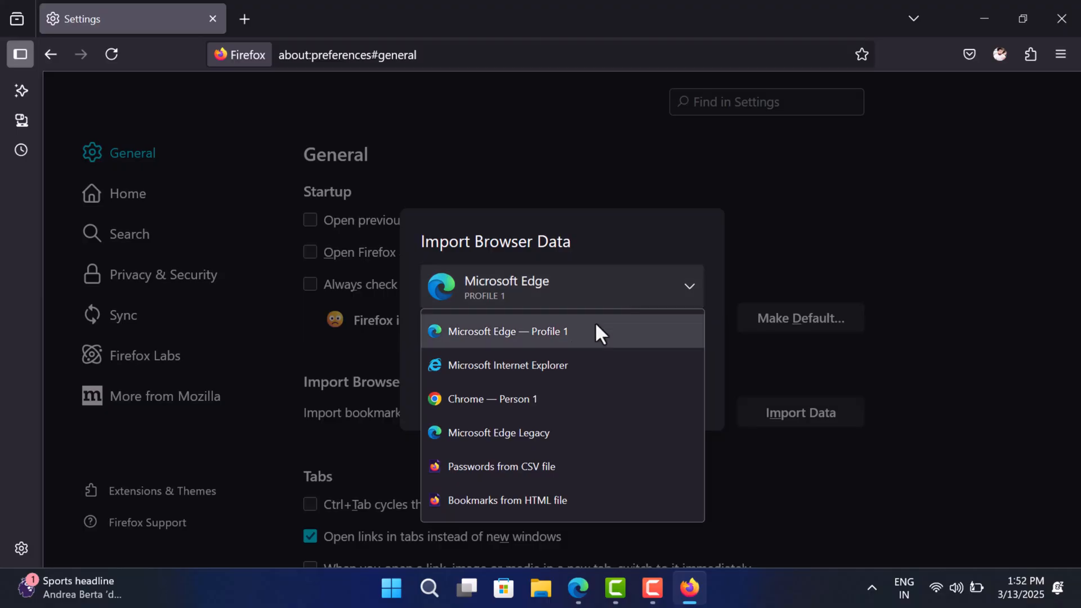
mouse_move(499, 414)
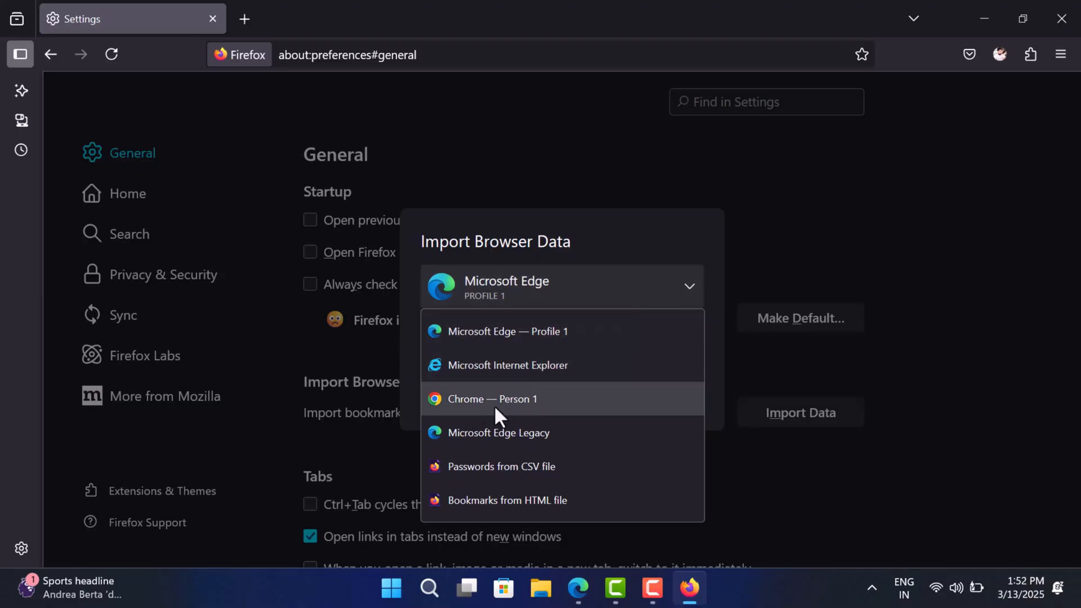
click(492, 399)
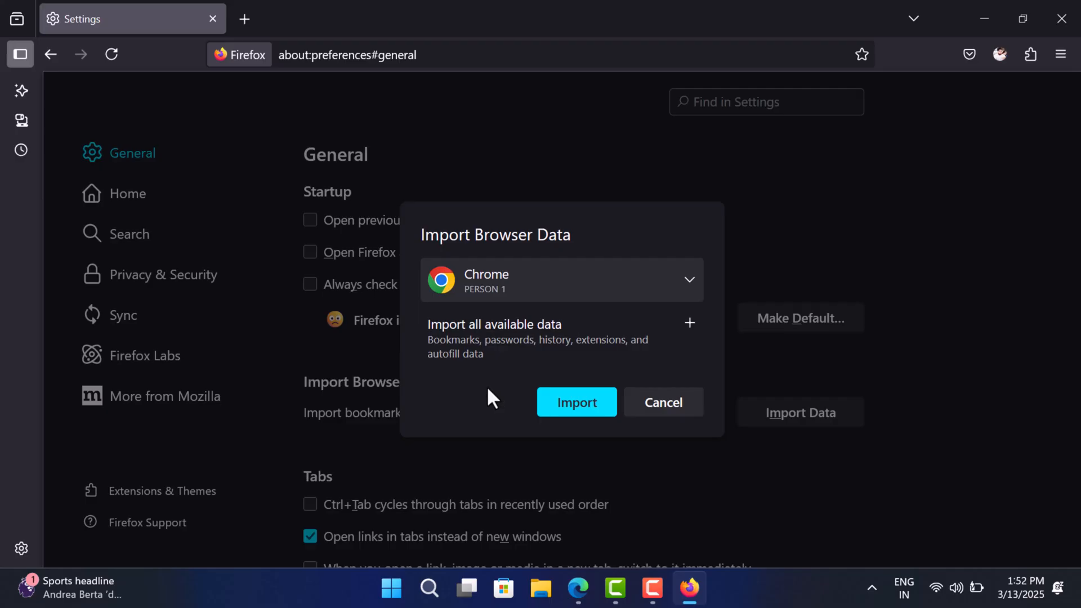
mouse_move(691, 325)
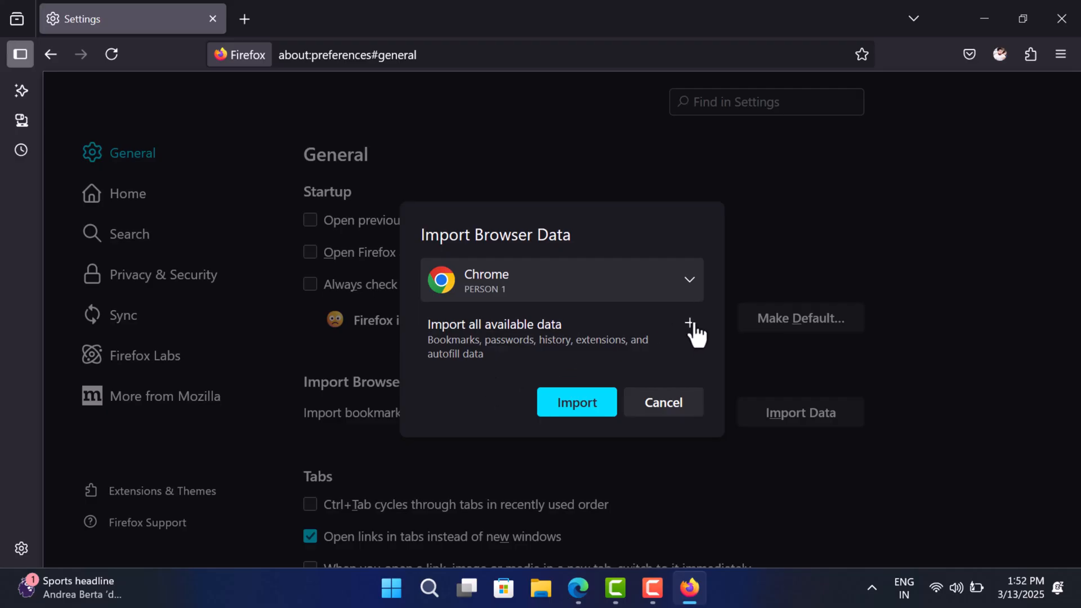
click(690, 325)
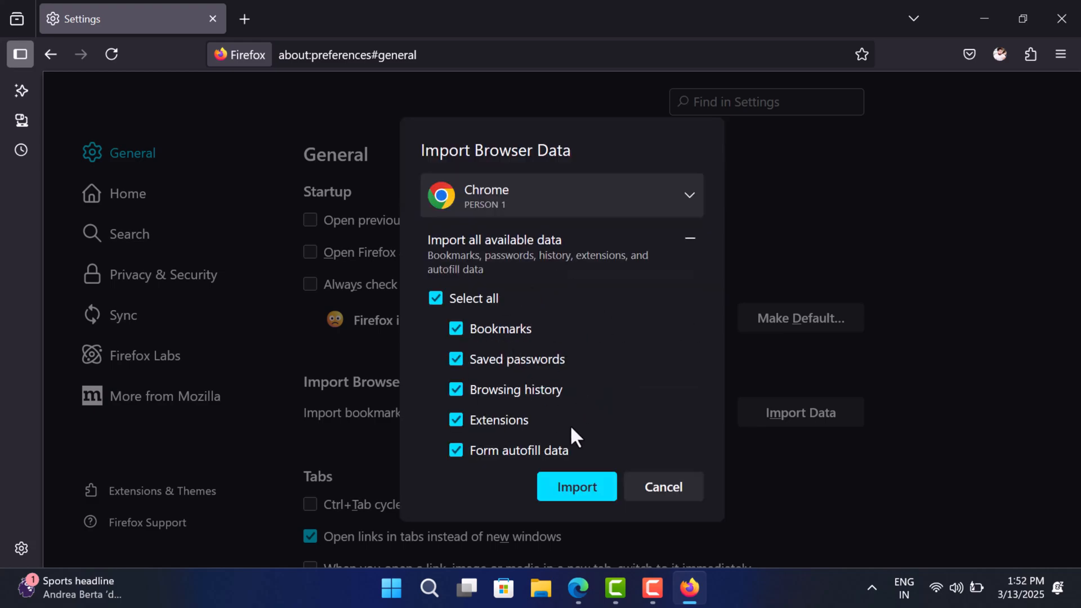
- Run the import of the selected Chrome data and dismiss the success summary
click(577, 487)
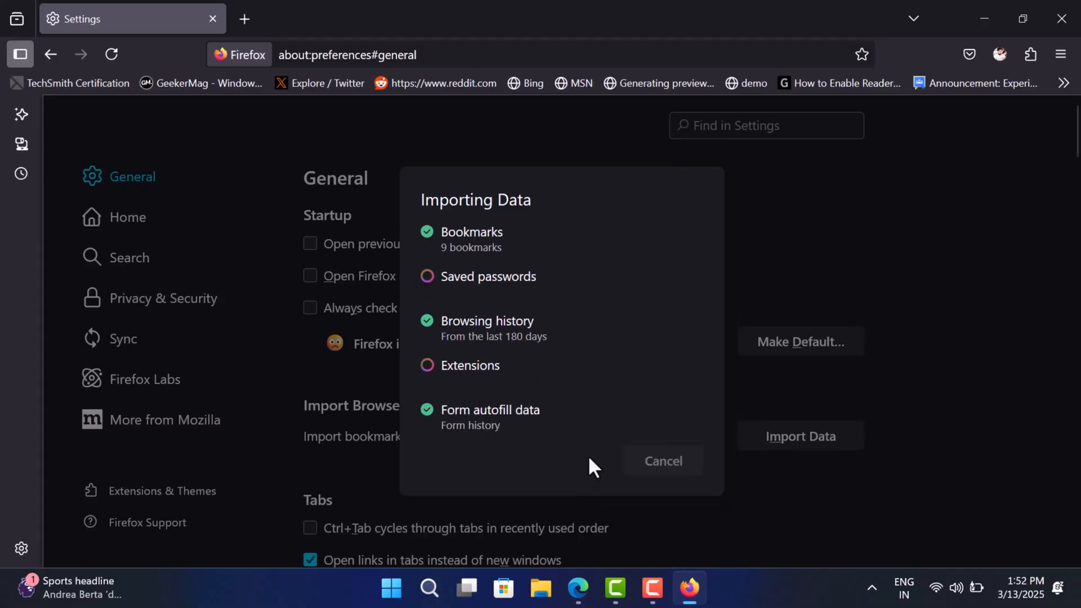
mouse_move(473, 308)
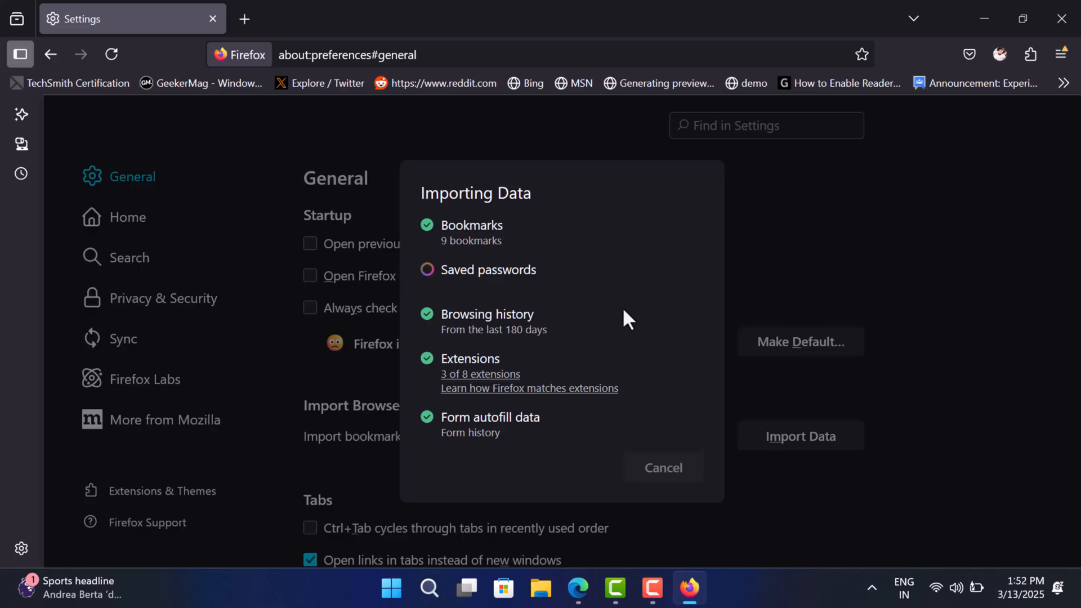
mouse_move(622, 455)
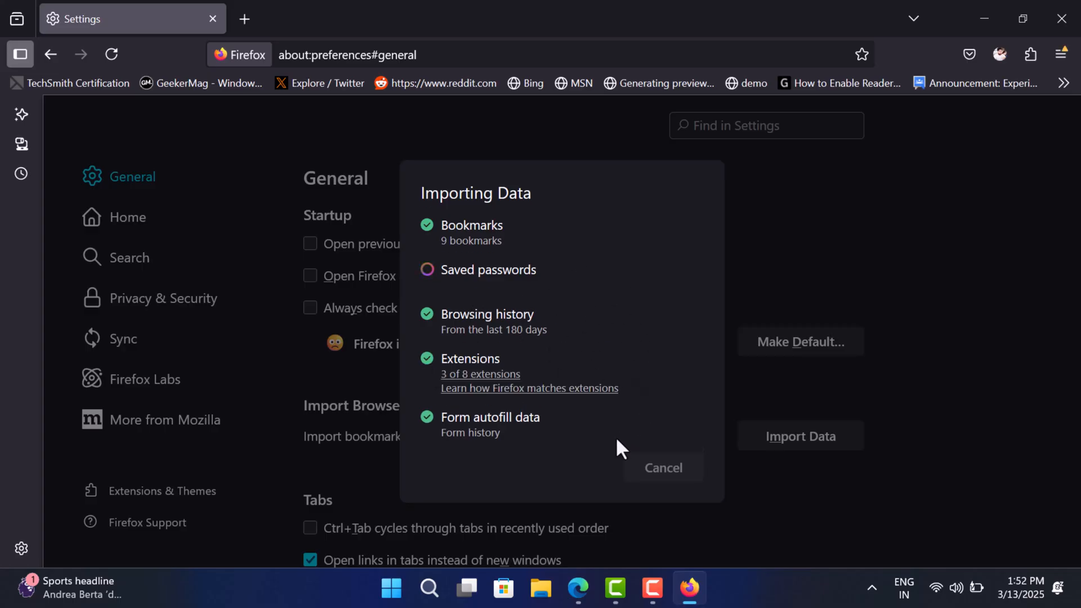
mouse_move(679, 363)
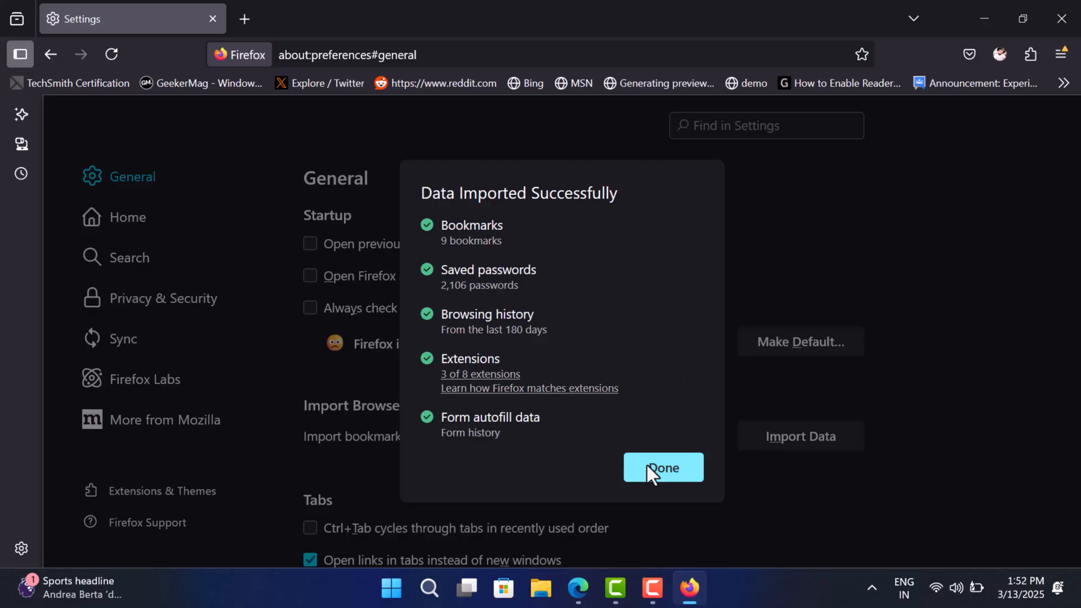
click(663, 467)
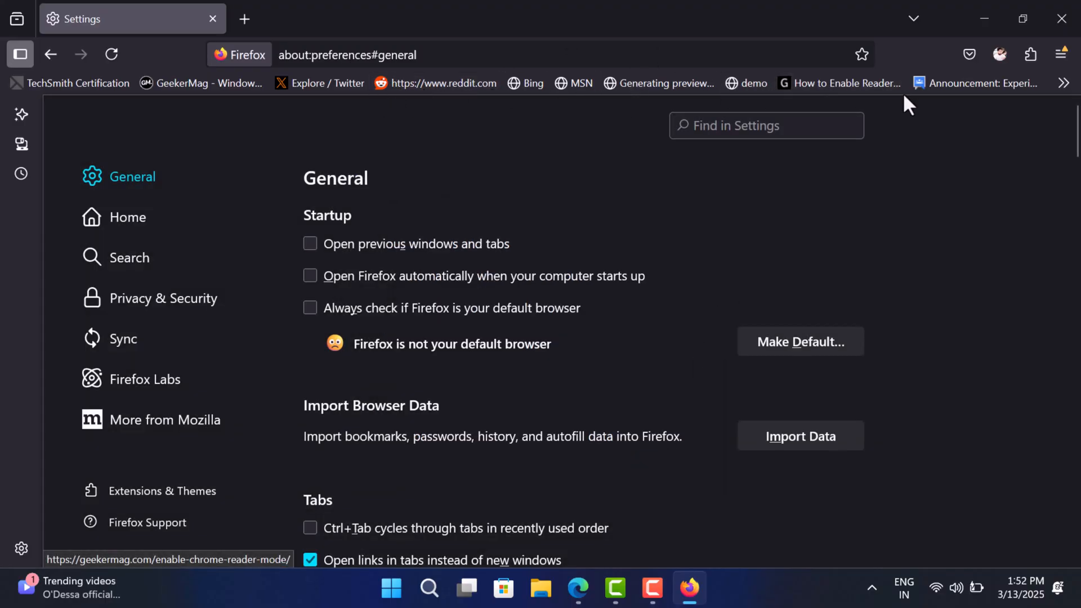
- List installed extensions in the Add-ons Manager: Grammarly, Keywords Everywhere, TunnelBear VPN
click(1061, 53)
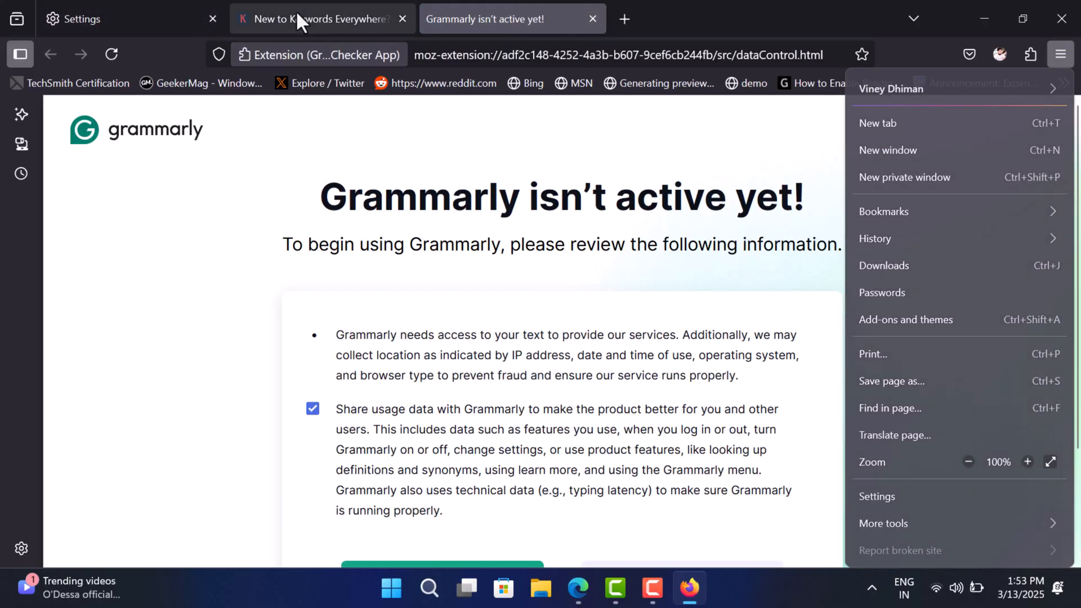
click(906, 320)
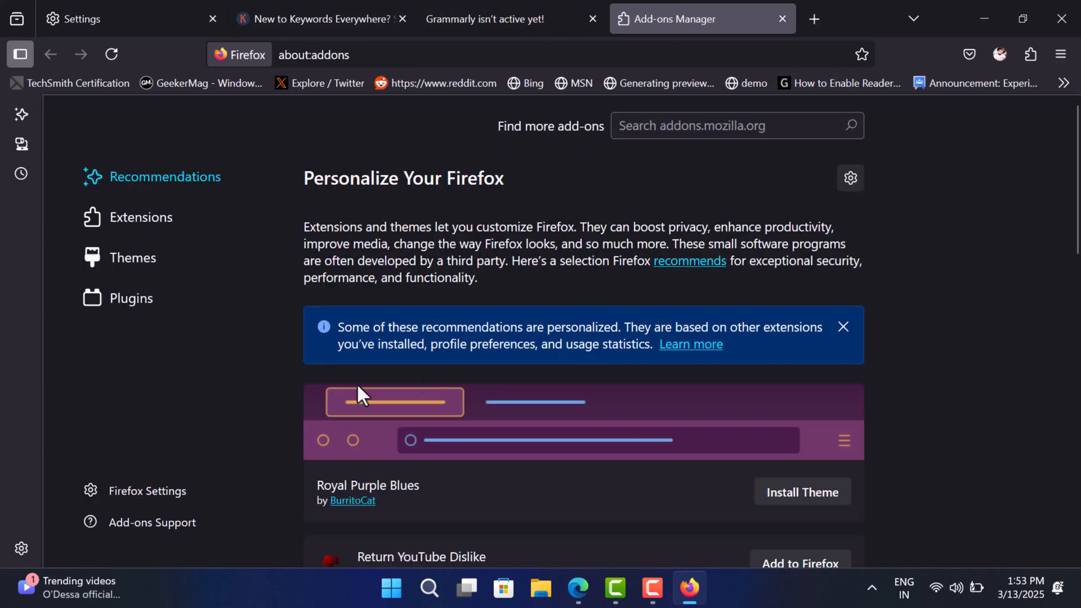
click(140, 217)
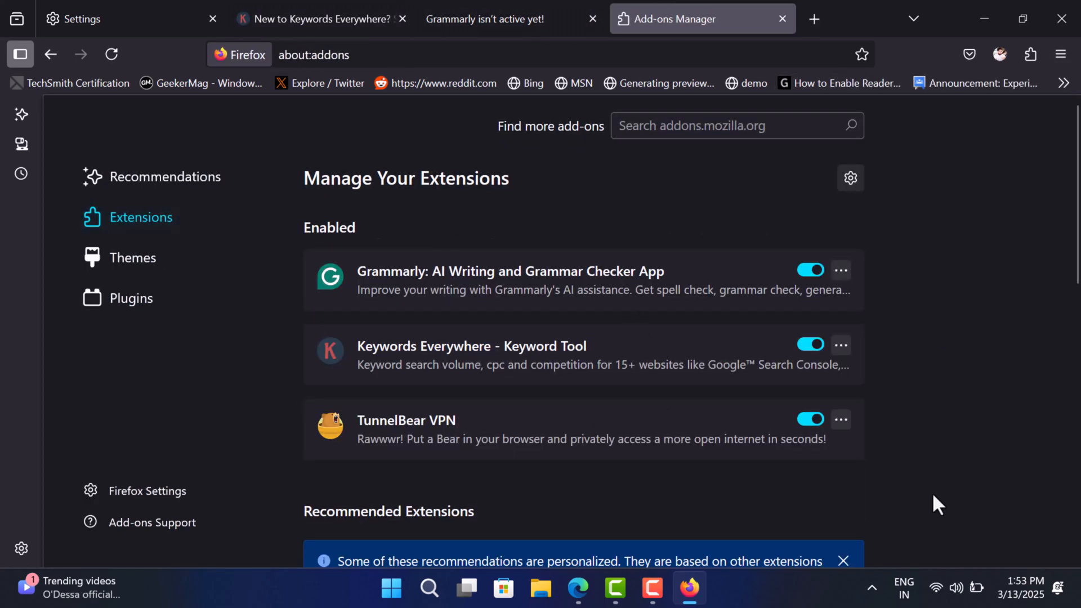